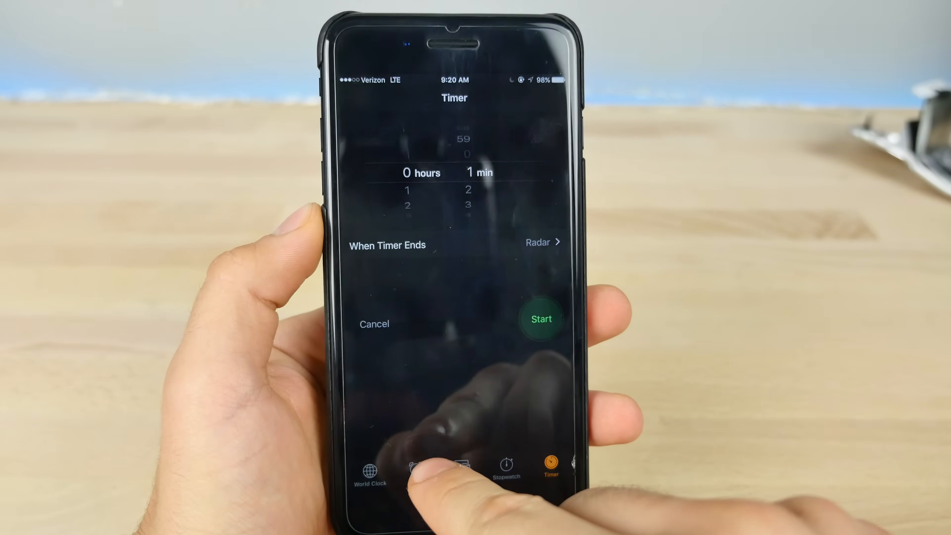
# Switch to the Alarm tab and start adding a new 9:20 AM alarm.
pyautogui.click(413, 470)
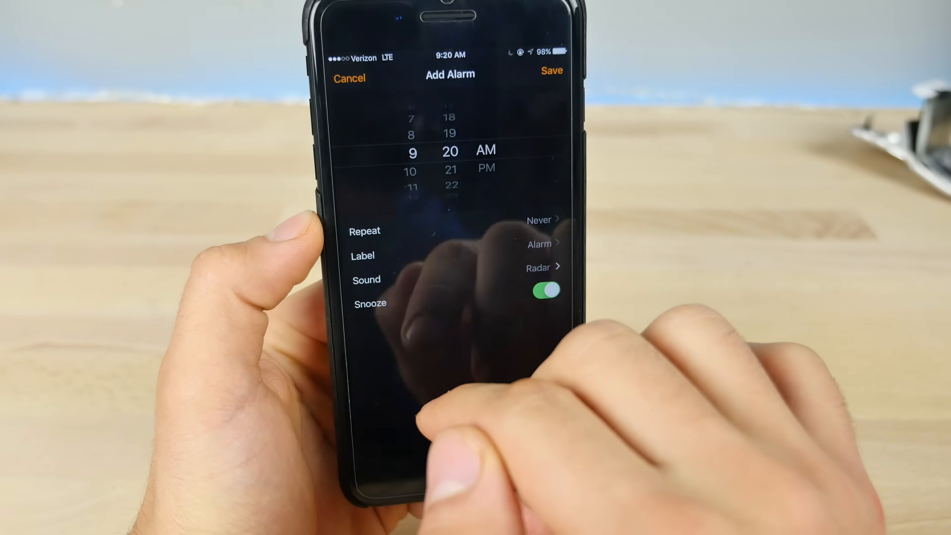
# Enter the alarm label editor, then the sound search field holding 'nsndjd' with Share offered.
pyautogui.click(362, 255)
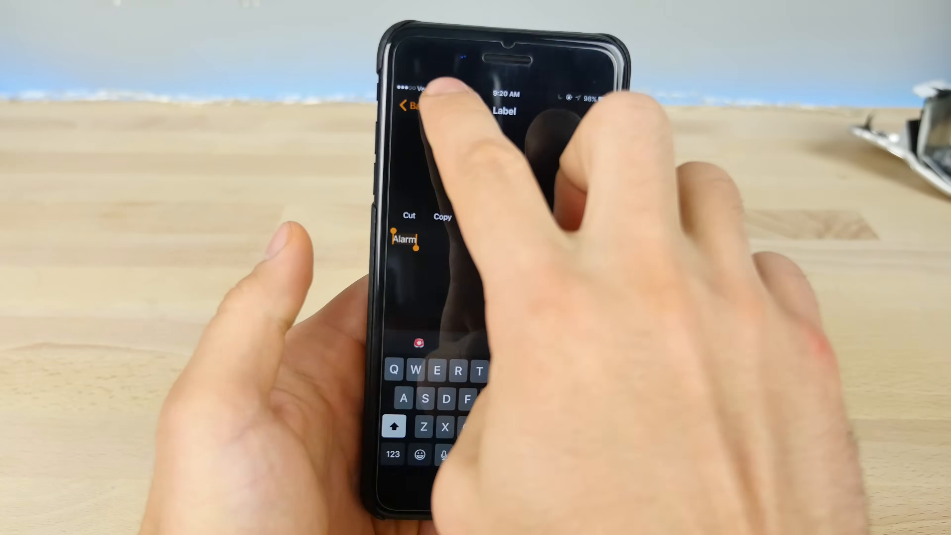
pyautogui.click(410, 105)
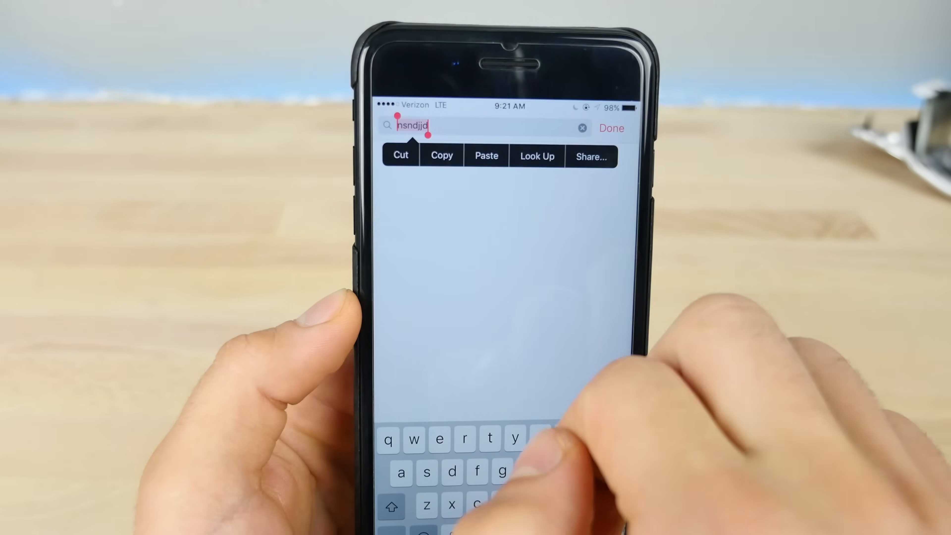
# Share the selected text via Message and reach the Apple Inc. contact card.
pyautogui.click(591, 155)
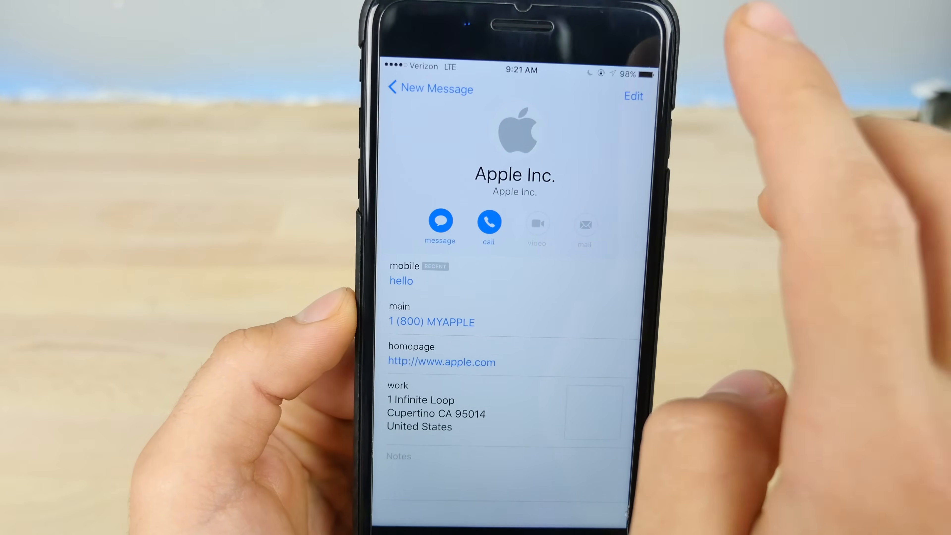
# Edit the Apple Inc. contact, choose a photo and browse into a Photos album.
pyautogui.click(633, 96)
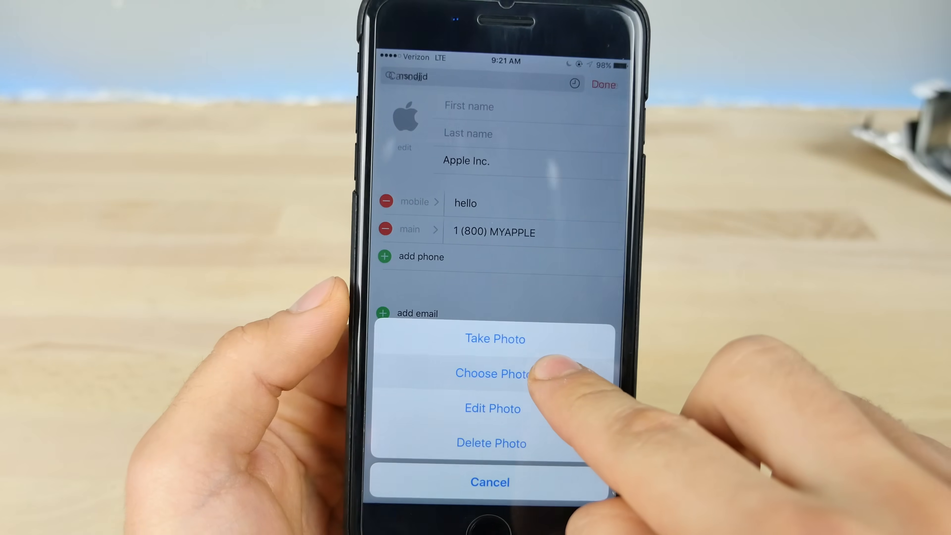
pyautogui.click(491, 373)
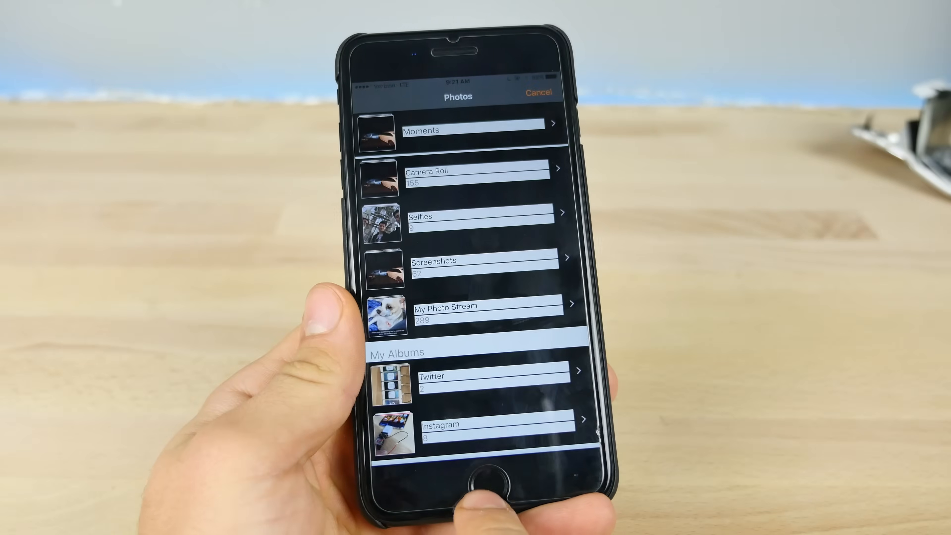
pyautogui.click(476, 479)
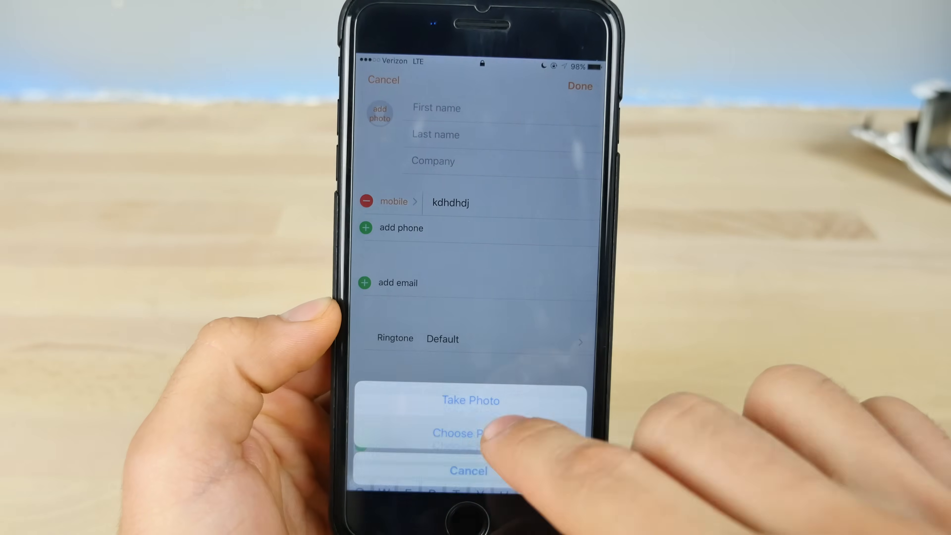
# Leave the contact photo picker and return to the Clock app's empty alarm list.
pyautogui.click(458, 433)
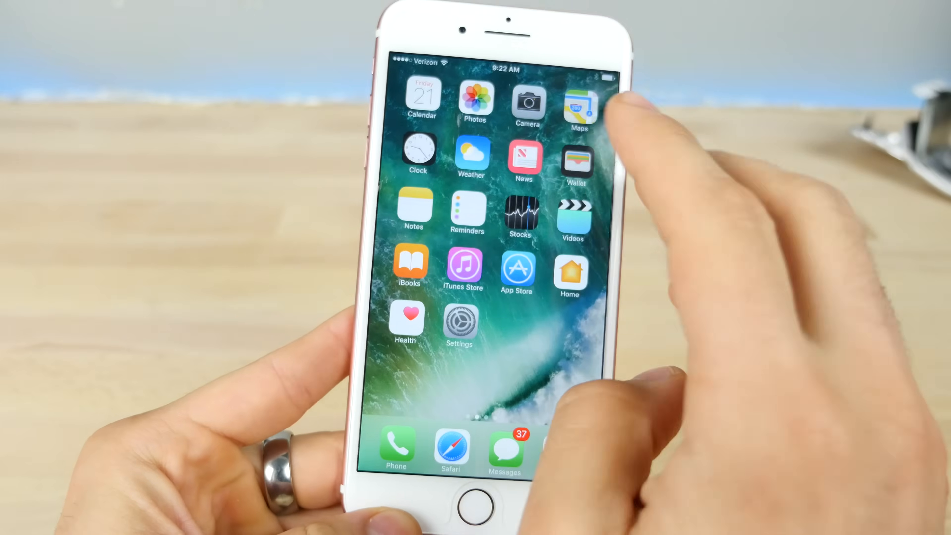
pyautogui.click(417, 150)
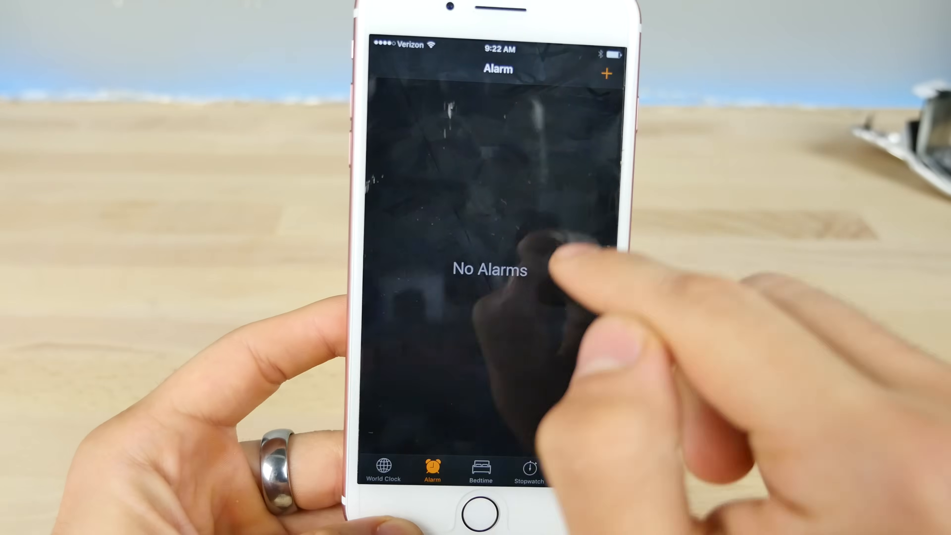